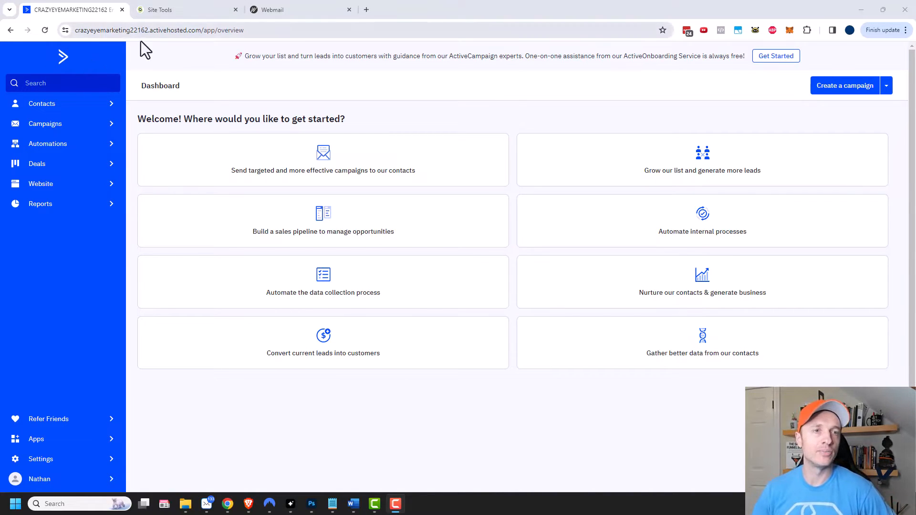
Step: Note the account's activehosted address and go to the Domains settings
{"action": "left_click", "coordinate": [157, 30]}
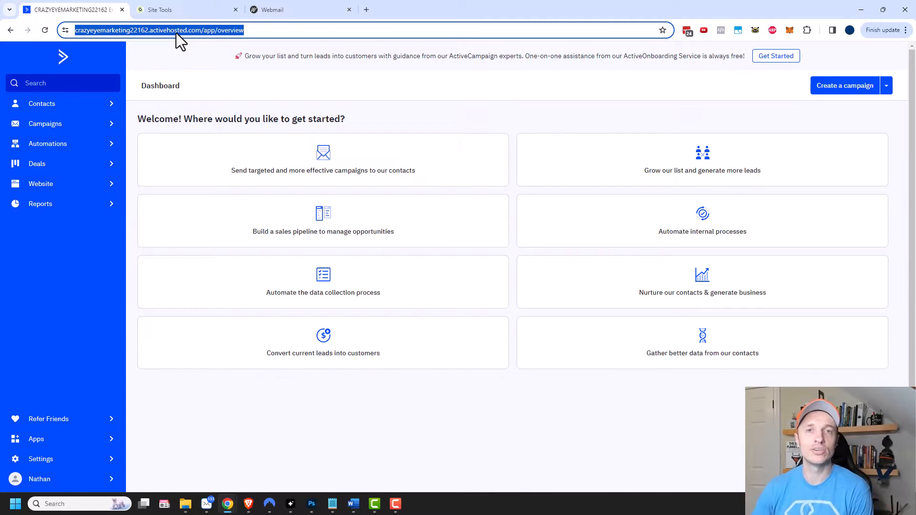
{"action": "mouse_move", "coordinate": [74, 405]}
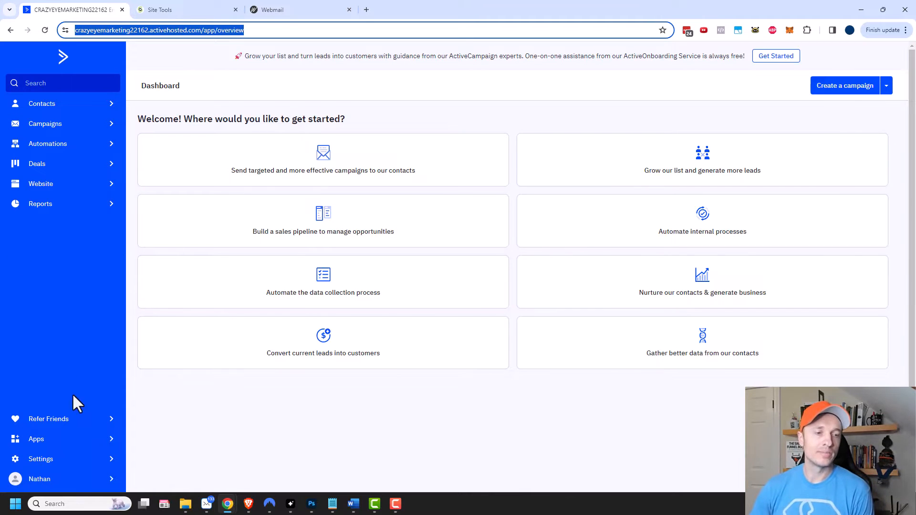
{"action": "left_click", "coordinate": [40, 459]}
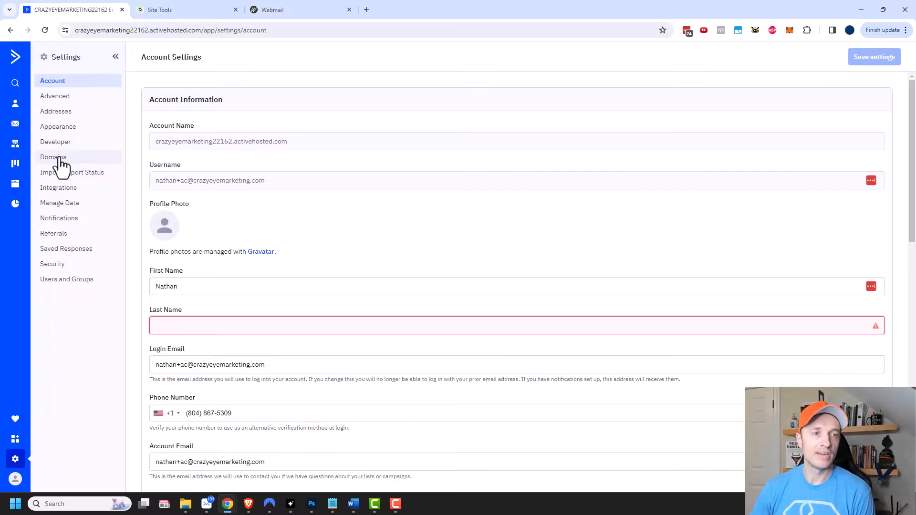
{"action": "left_click", "coordinate": [52, 156]}
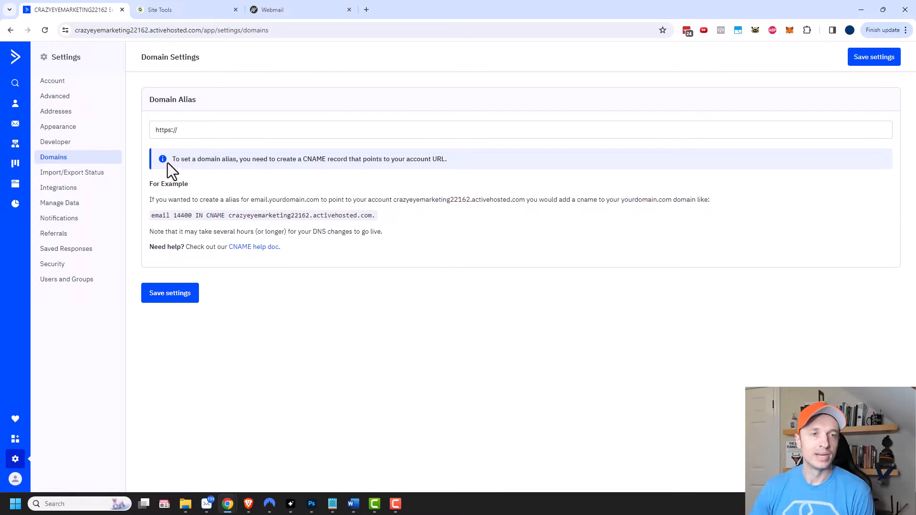
{"action": "left_click", "coordinate": [206, 130]}
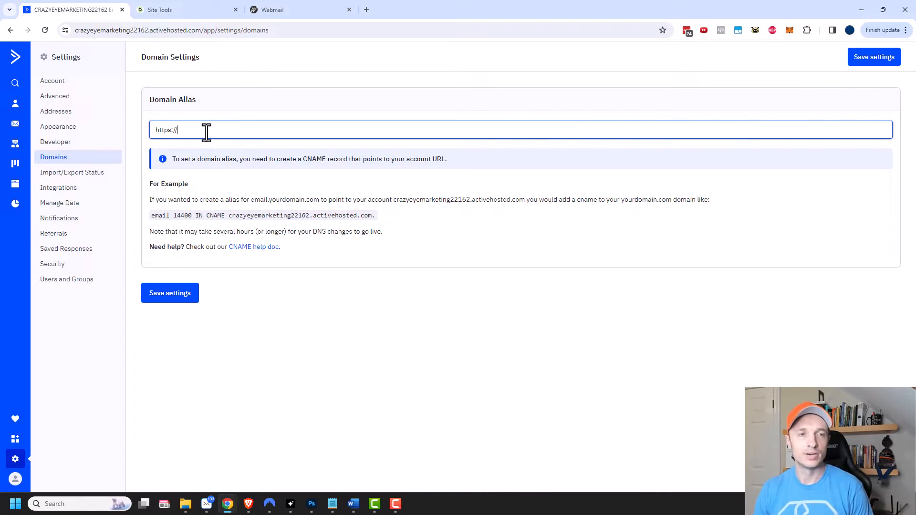
{"action": "type", "text": "email.crazyeye.marketing"}
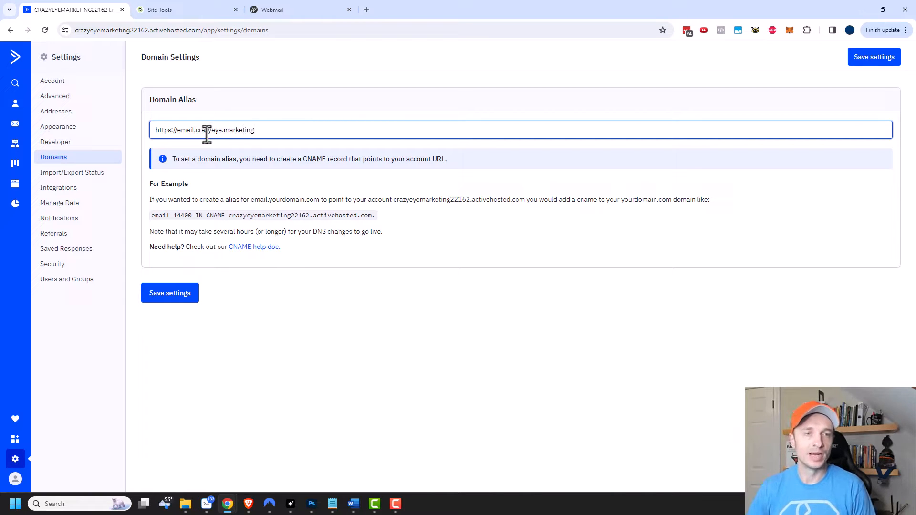
{"action": "left_click_drag", "start_coordinate": [198, 130], "coordinate": [279, 129]}
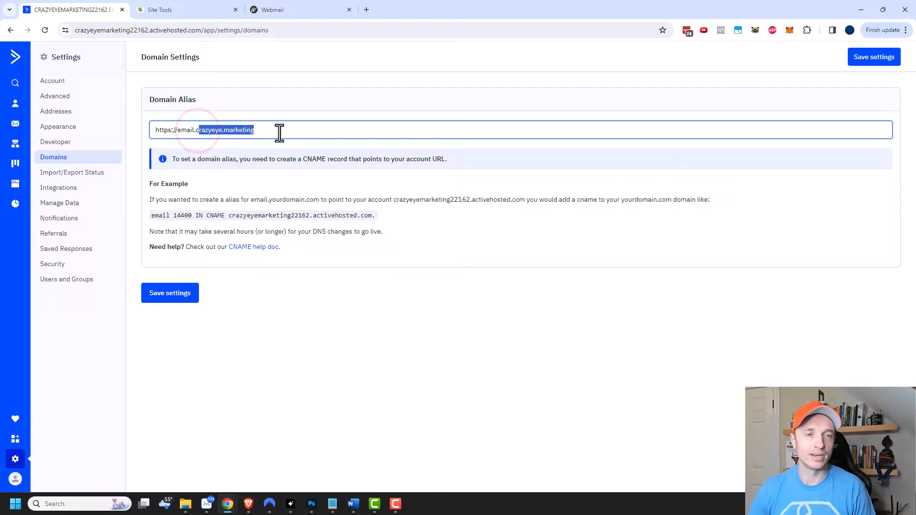
{"action": "left_click", "coordinate": [185, 130]}
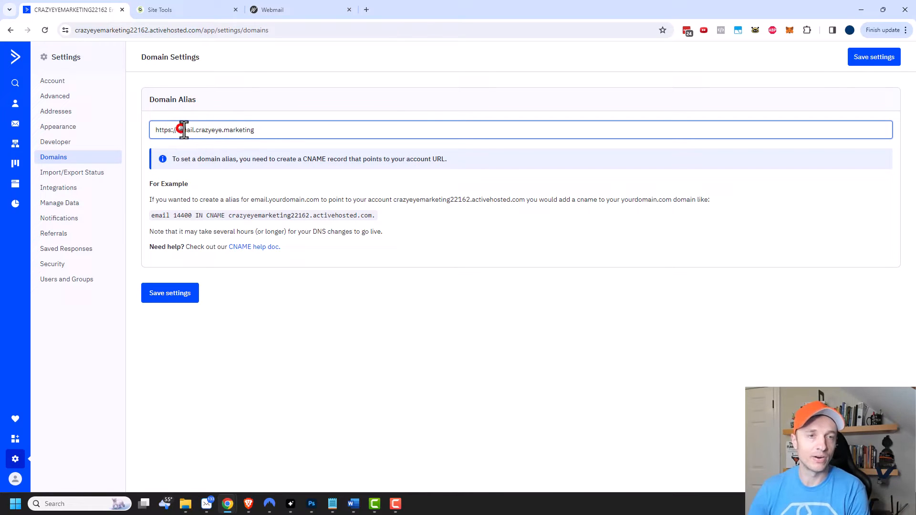
{"action": "key", "text": "Backspace"}
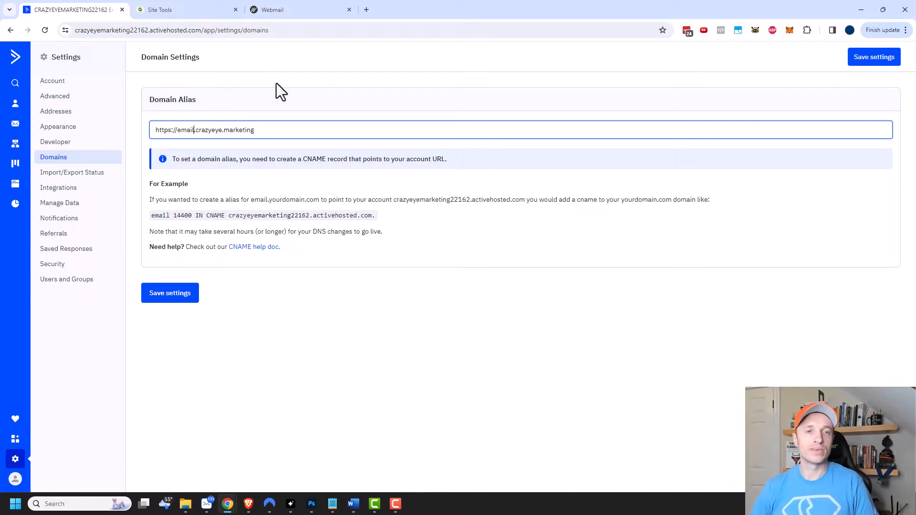
{"action": "mouse_move", "coordinate": [408, 191]}
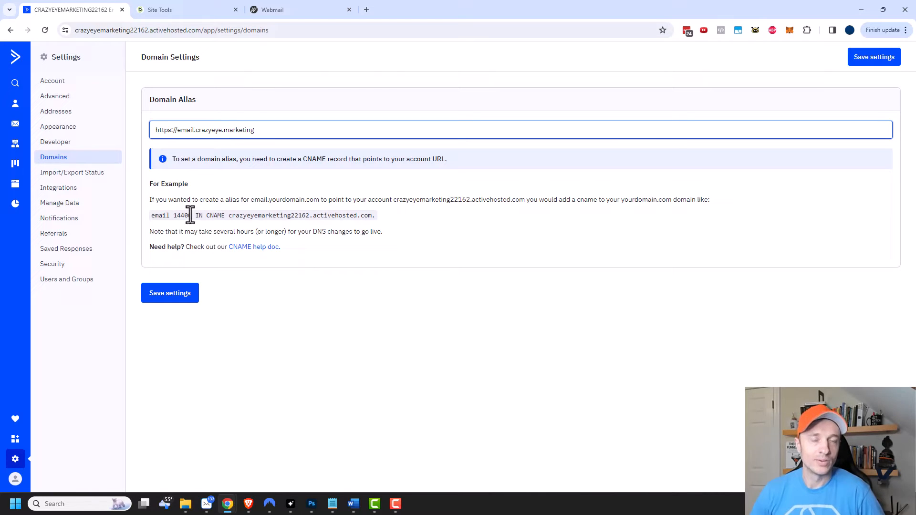
{"action": "mouse_move", "coordinate": [236, 188]}
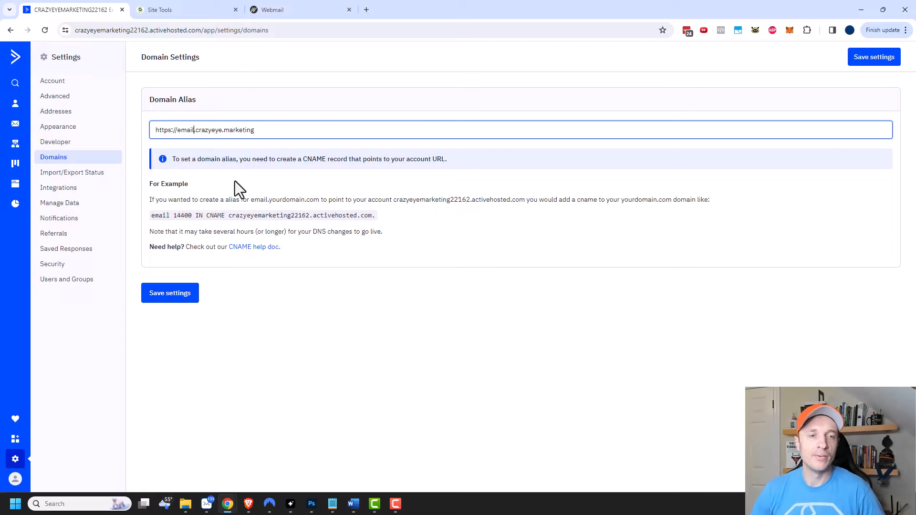
{"action": "left_click_drag", "start_coordinate": [228, 214], "coordinate": [371, 215]}
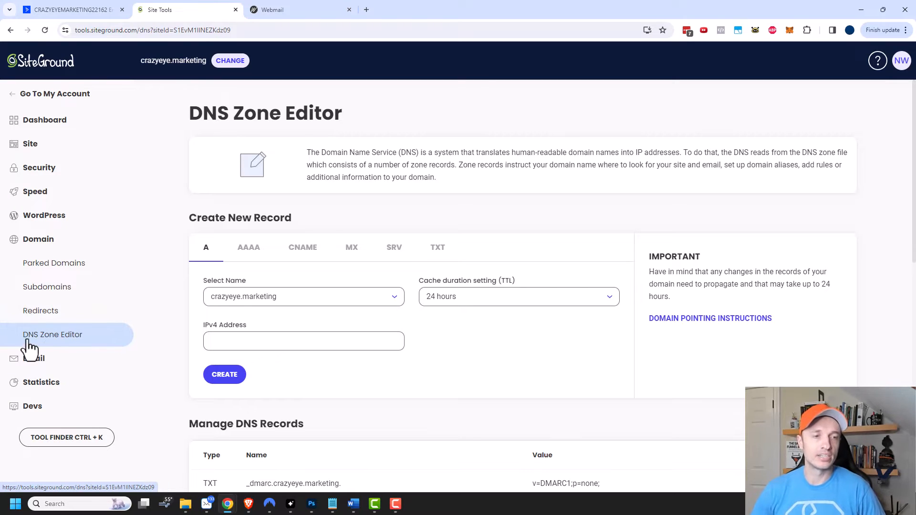
{"action": "mouse_move", "coordinate": [63, 350]}
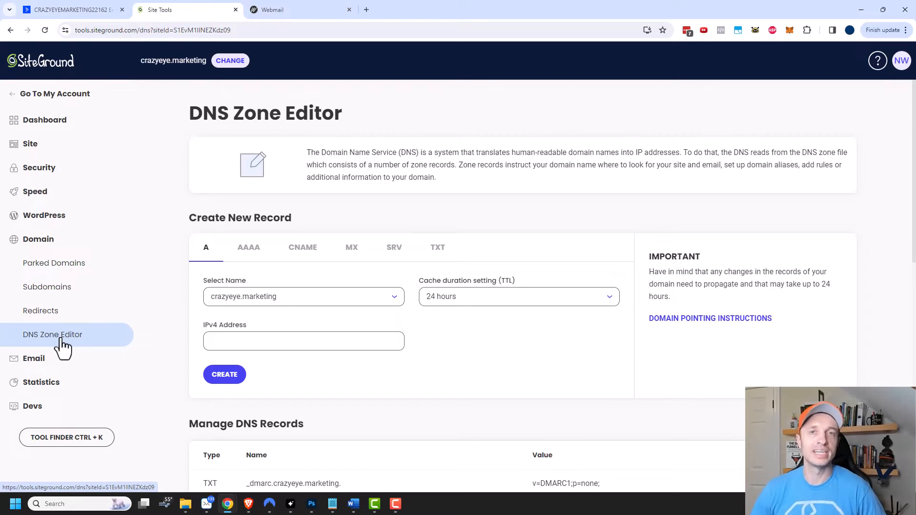
{"action": "mouse_move", "coordinate": [123, 295]}
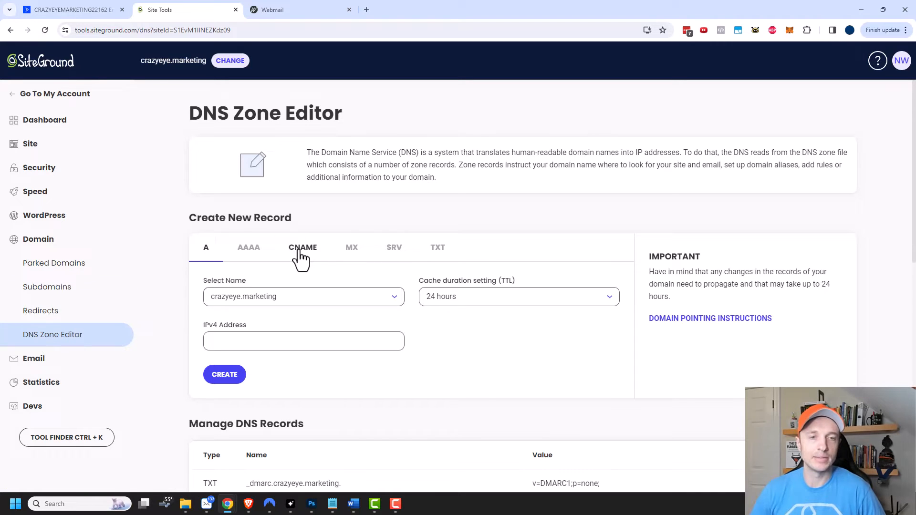
Step: Start a CNAME record in the DNS Zone Editor named email
{"action": "left_click", "coordinate": [303, 247]}
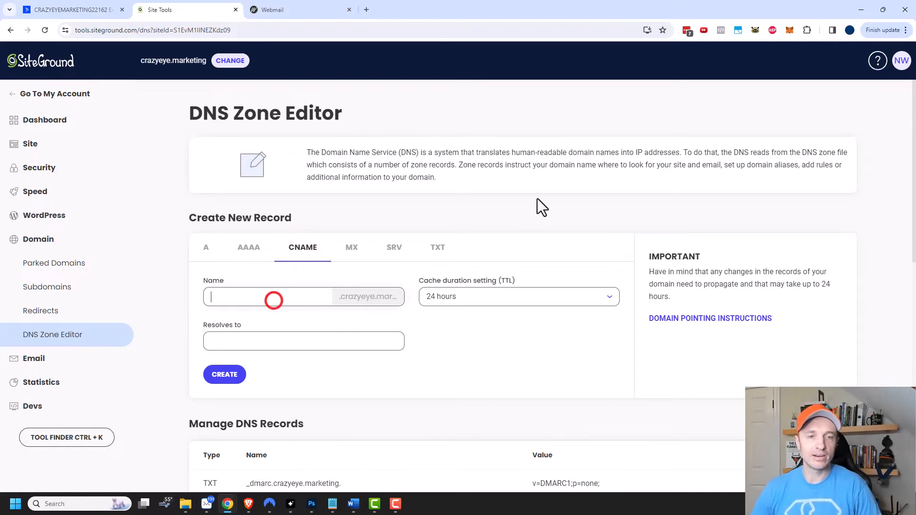
{"action": "type", "text": "email"}
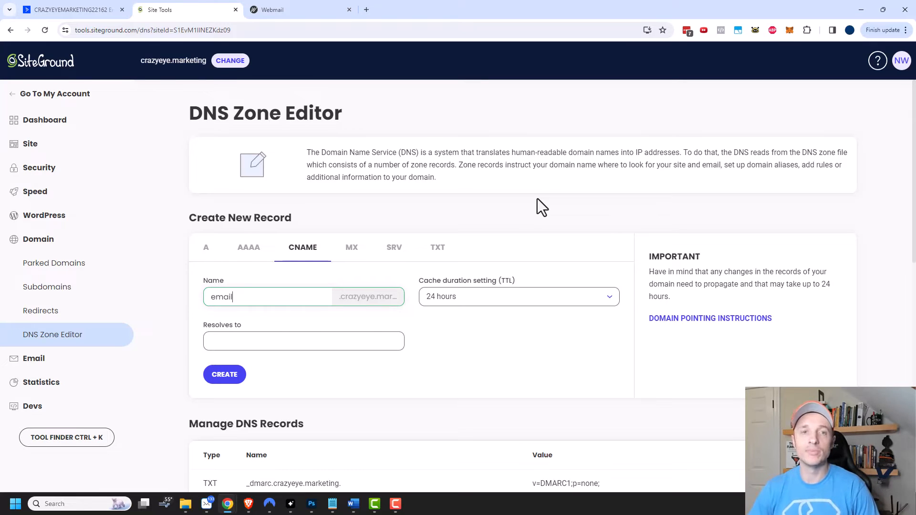
{"action": "key", "text": "Backspace"}
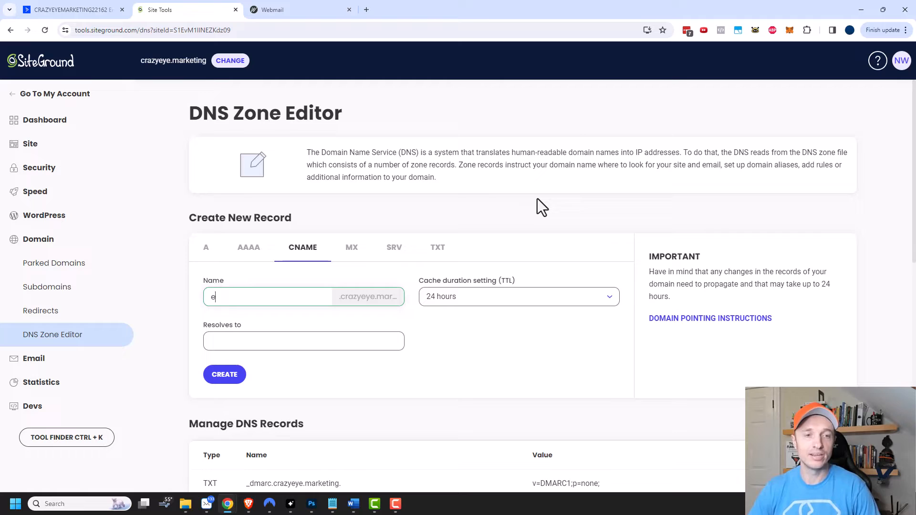
{"action": "type", "text": "mail"}
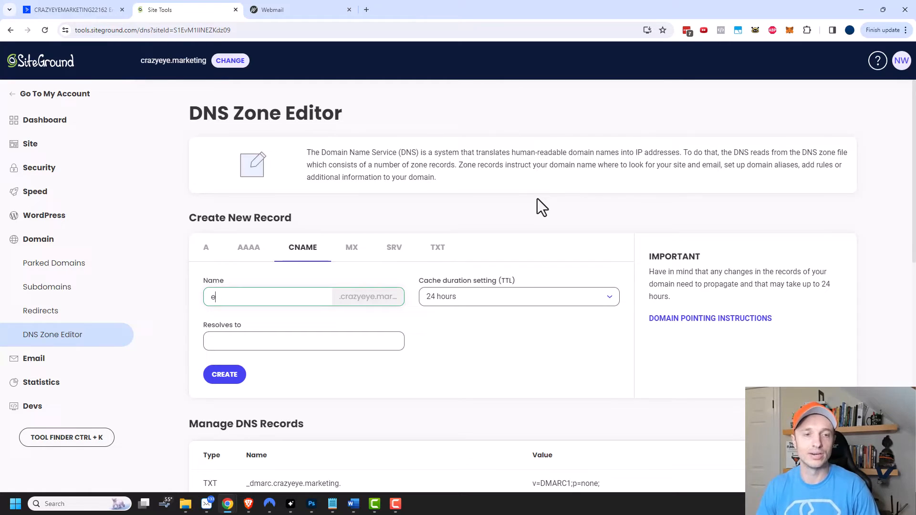
{"action": "type", "text": "mail"}
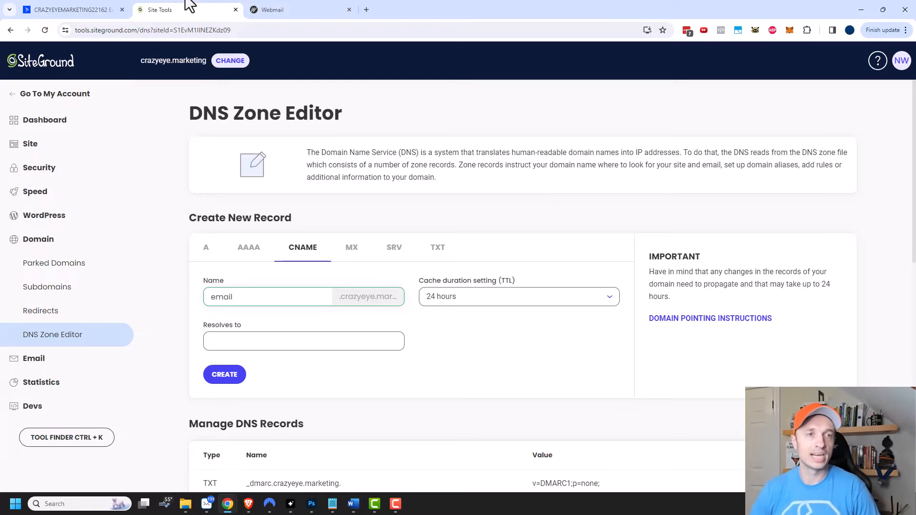
Step: Set the CNAME target to crazyeyemarketing22162.activehosted.com, checked against ActiveCampaign
{"action": "left_click", "coordinate": [72, 10]}
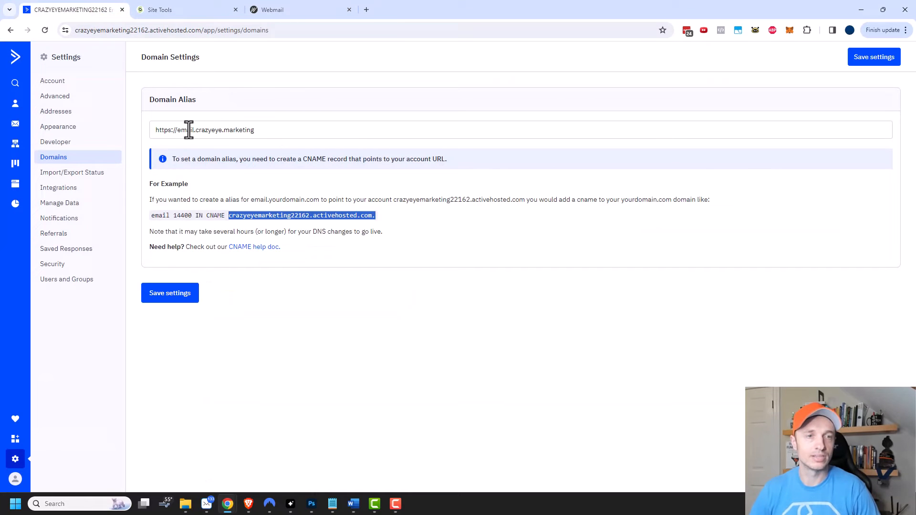
{"action": "left_click", "coordinate": [159, 10]}
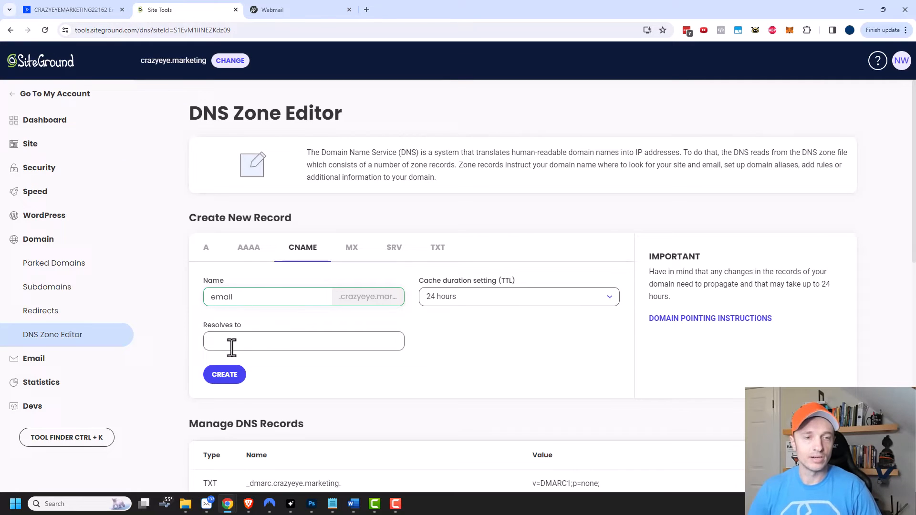
{"action": "type", "text": "crazyeyemarketing22162.activehosted.com."}
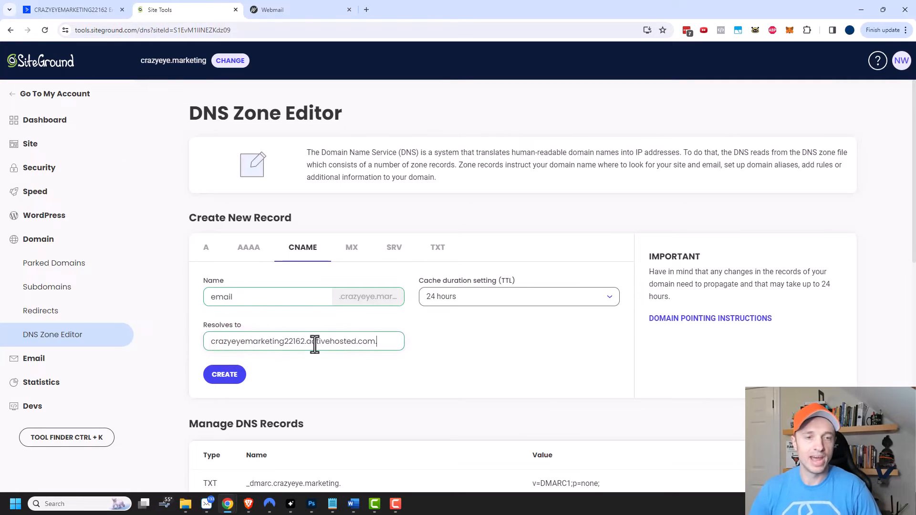
{"action": "left_click", "coordinate": [72, 10]}
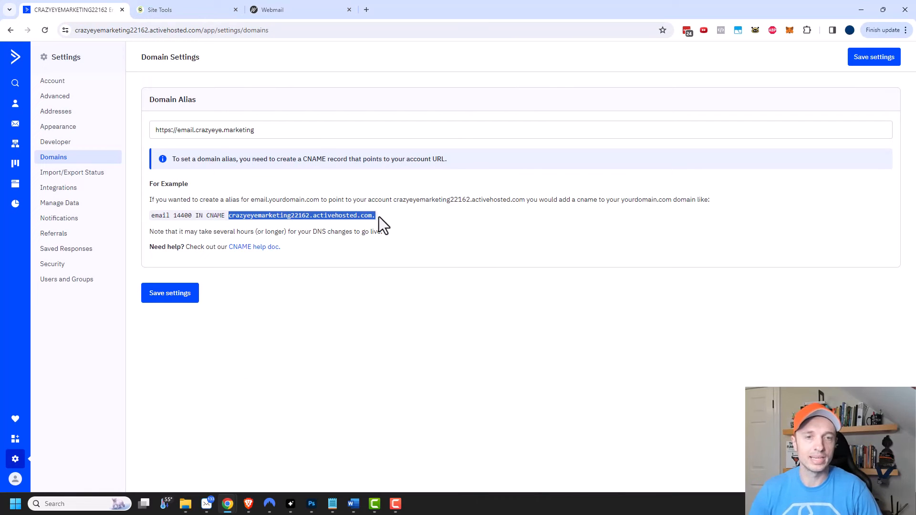
{"action": "left_click", "coordinate": [161, 10]}
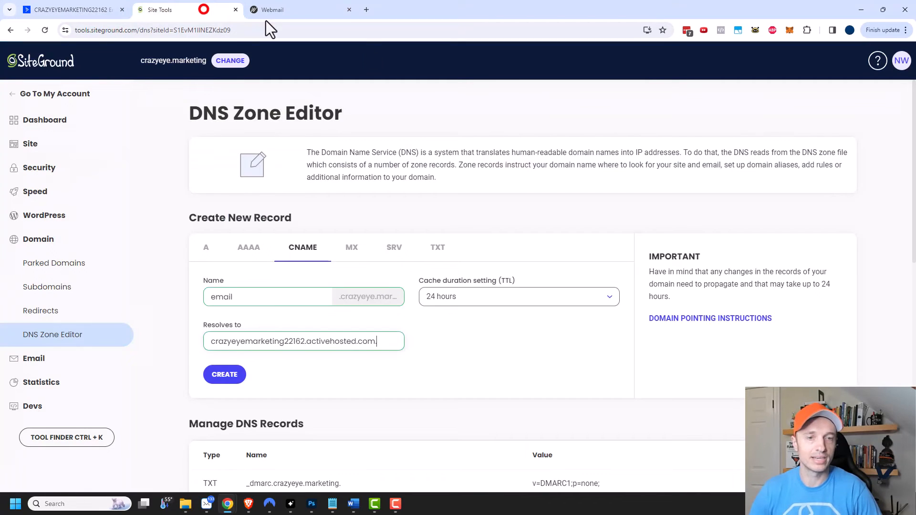
Step: Create the CNAME record and return to ActiveCampaign's domain settings
{"action": "left_click", "coordinate": [225, 374]}
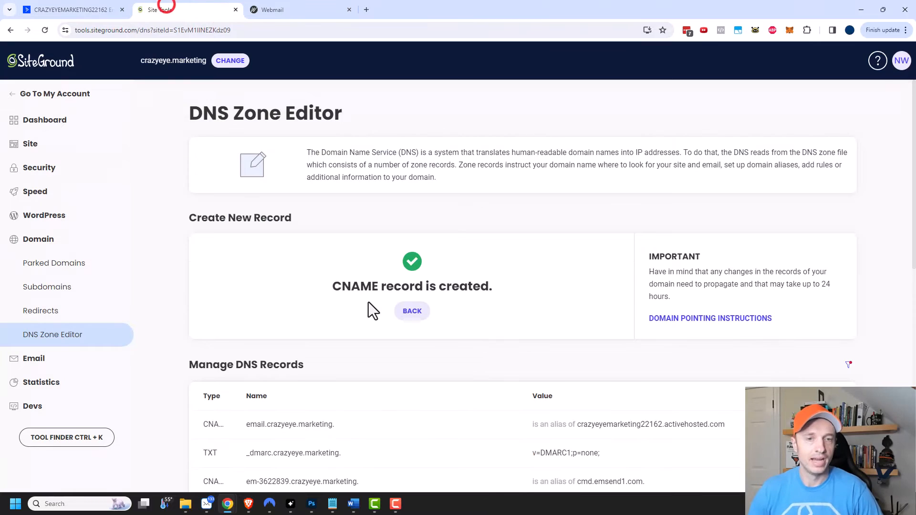
{"action": "left_click", "coordinate": [62, 9]}
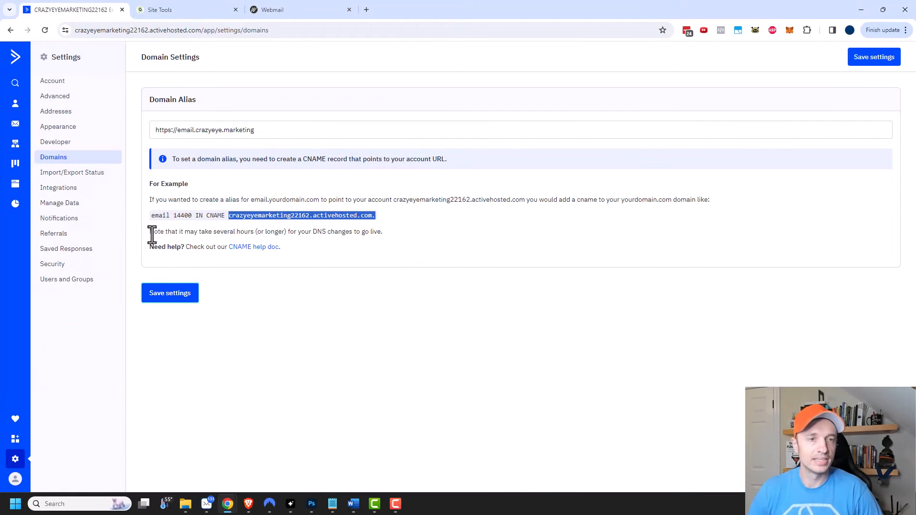
{"action": "mouse_move", "coordinate": [290, 231]}
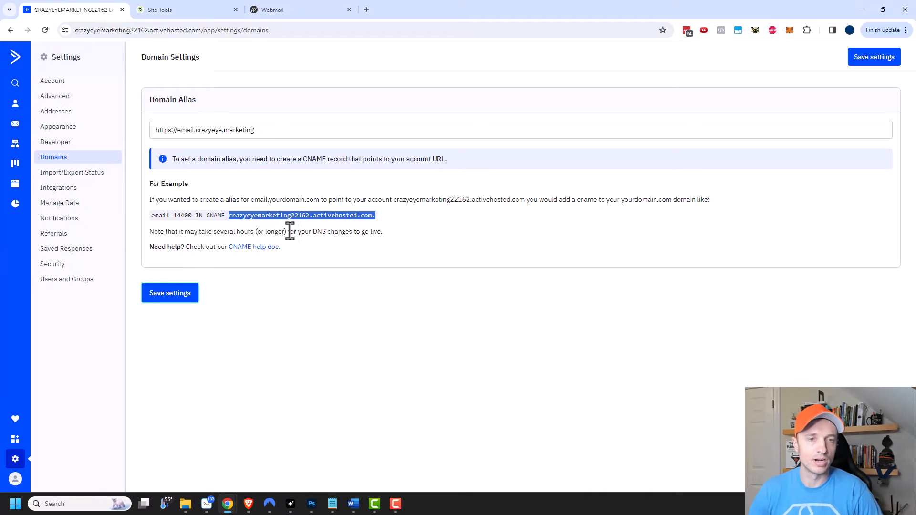
{"action": "mouse_move", "coordinate": [389, 240]}
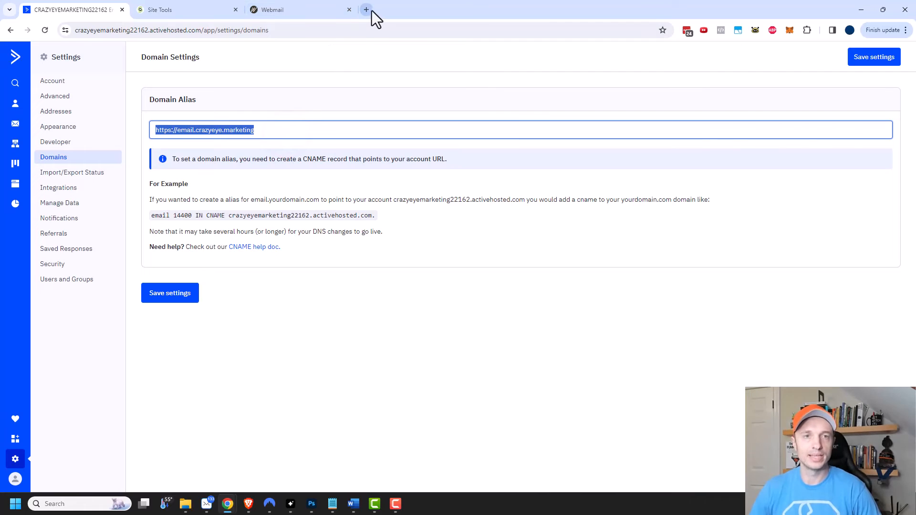
Step: Open a fresh browser tab to try the email.crazyeye.marketing alias
{"action": "left_click", "coordinate": [366, 10]}
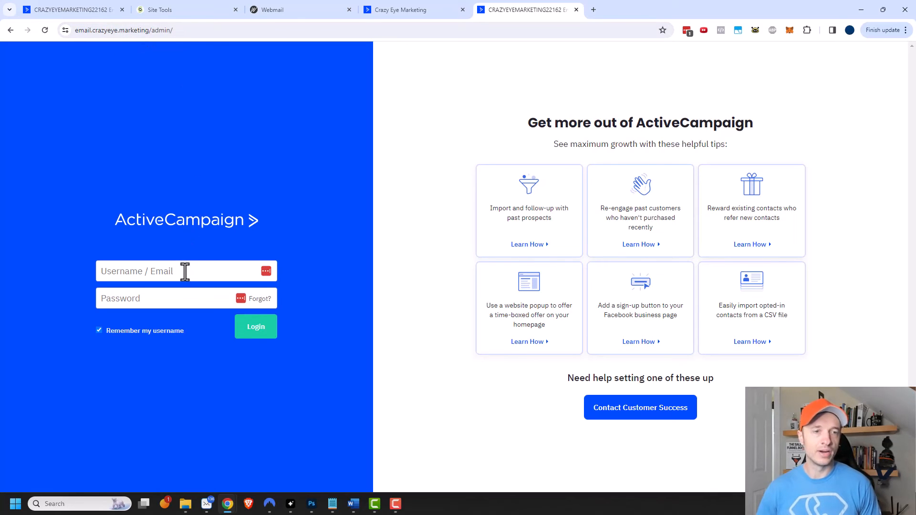
Step: Log in at email.crazyeye.marketing/admin as nnath, reaching the dashboard, then return to settings
{"action": "left_click", "coordinate": [167, 271]}
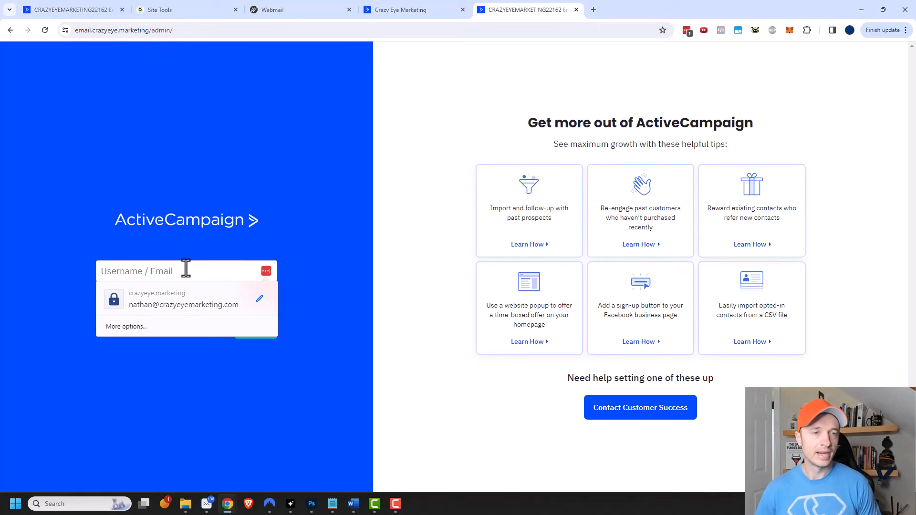
{"action": "type", "text": "nnath"}
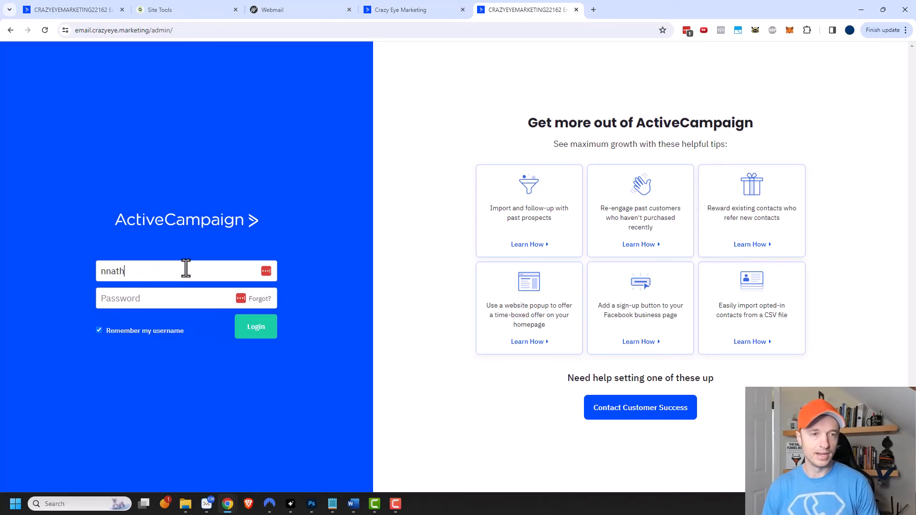
{"action": "left_click", "coordinate": [267, 328]}
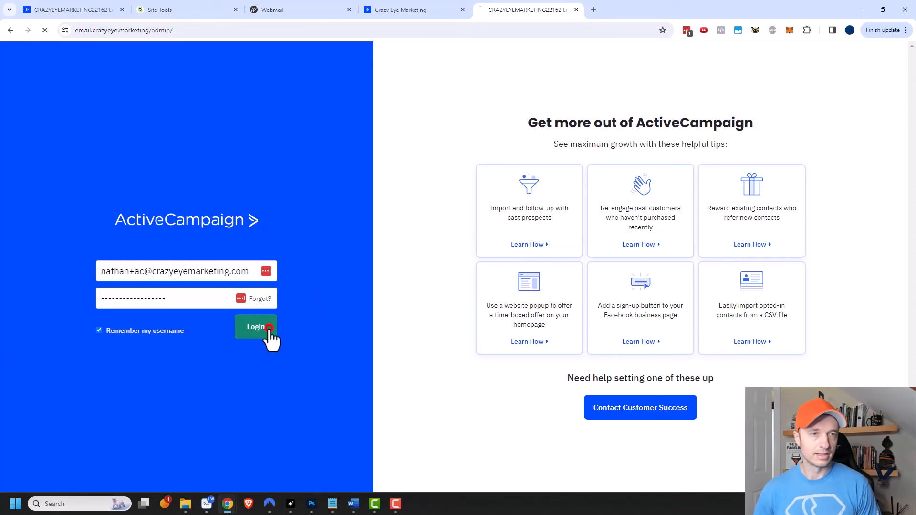
{"action": "left_click", "coordinate": [255, 326]}
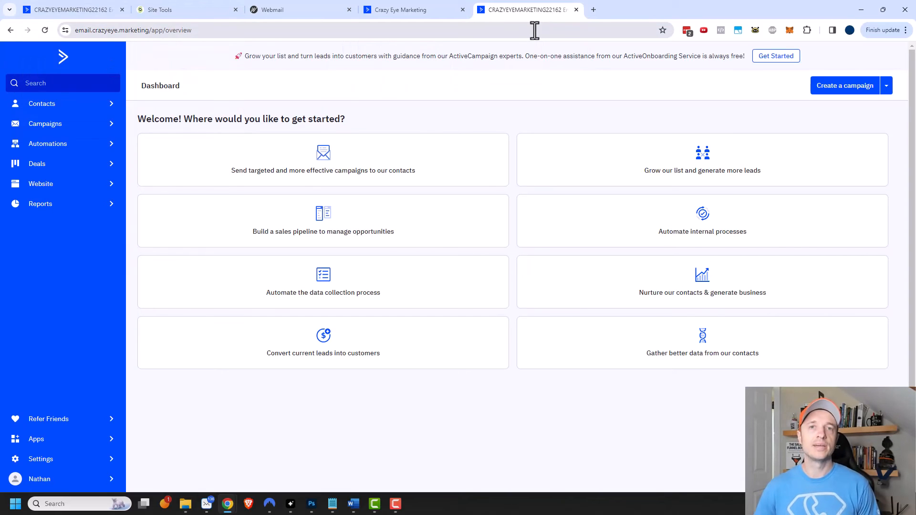
{"action": "left_click", "coordinate": [67, 9]}
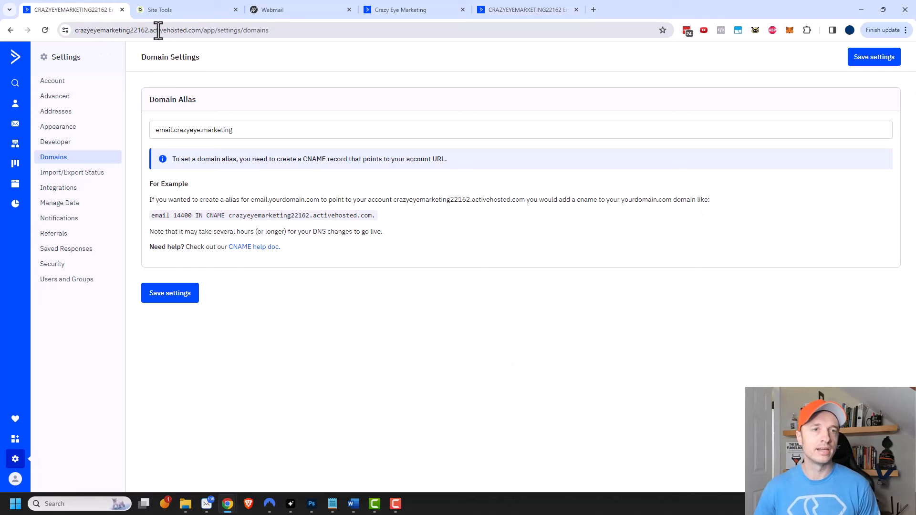
{"action": "left_click", "coordinate": [527, 9]}
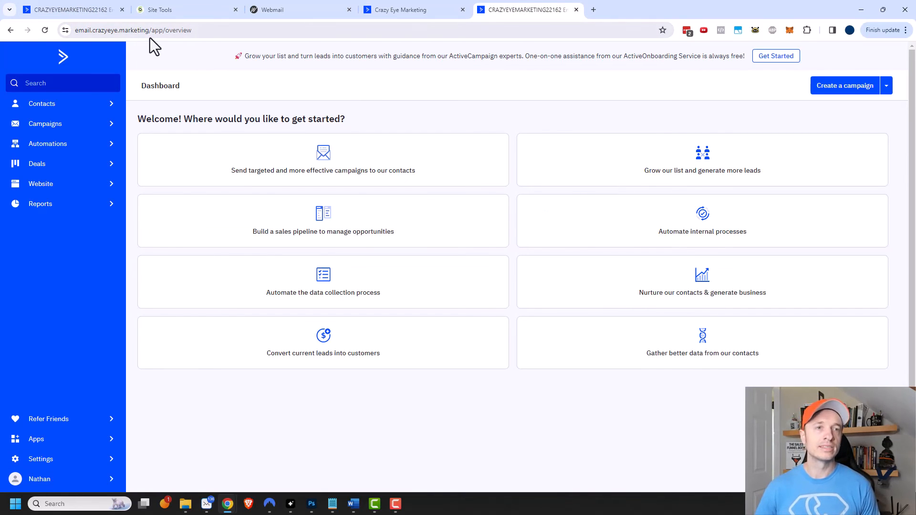
{"action": "left_click", "coordinate": [156, 29]}
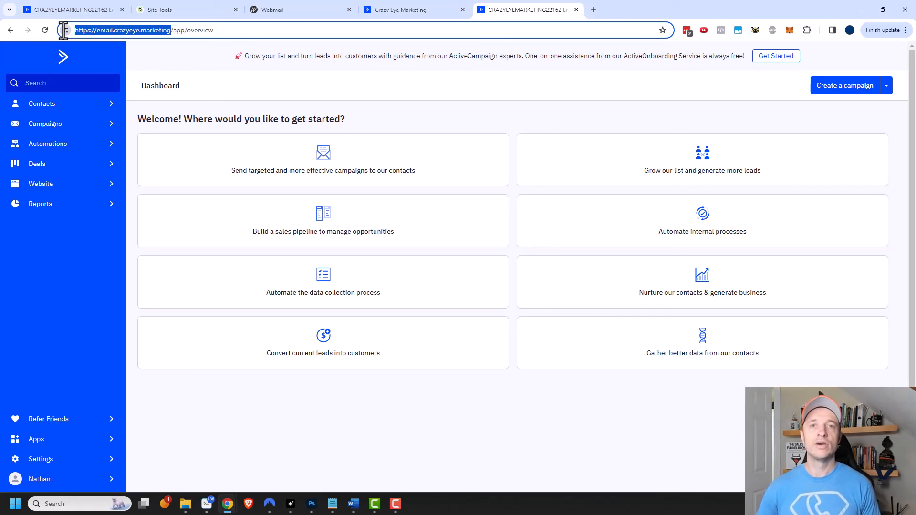